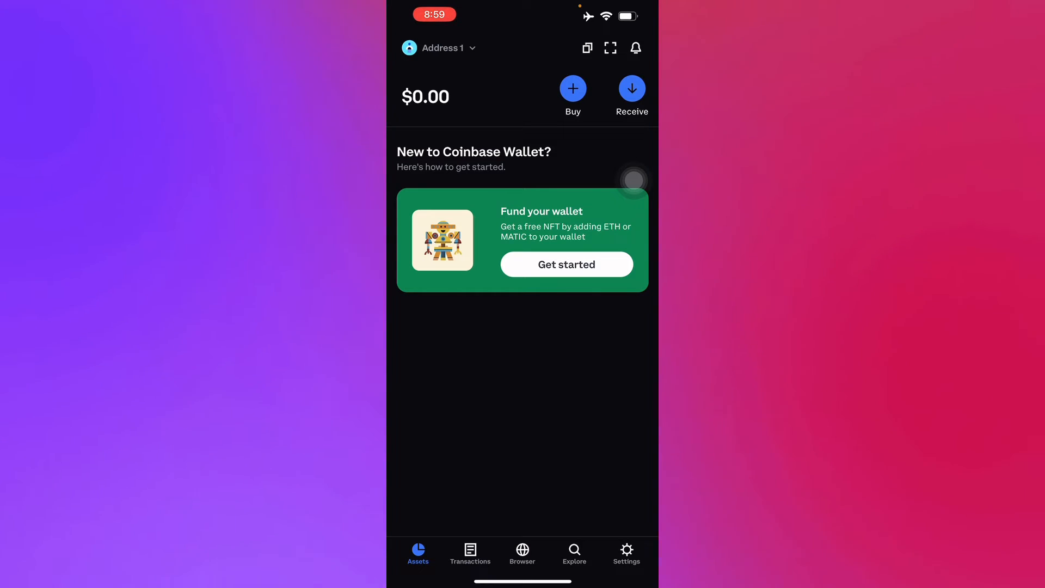
Switch from the wallet balance overview to the Explore tab showing coin search, streak card, and ETH/MATIC yields
{"action": "left_click", "coordinate": [573, 552]}
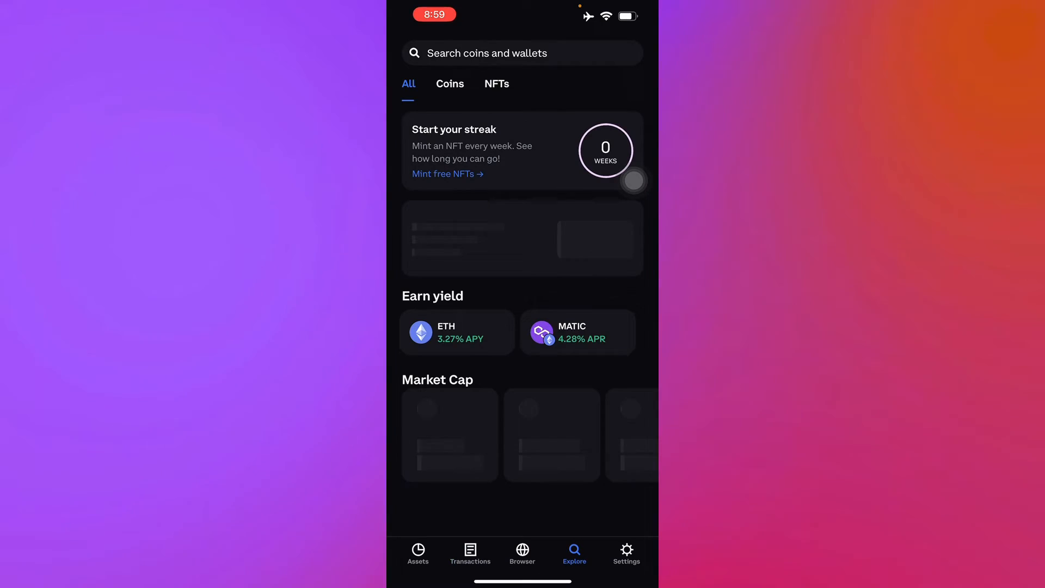